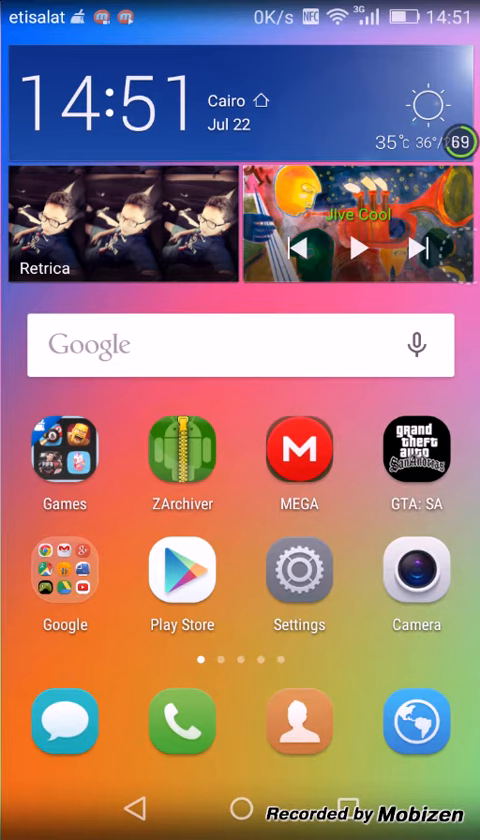
Bring up the ZArchiver Play Store listing from its home screen icon.
left_click(181, 461)
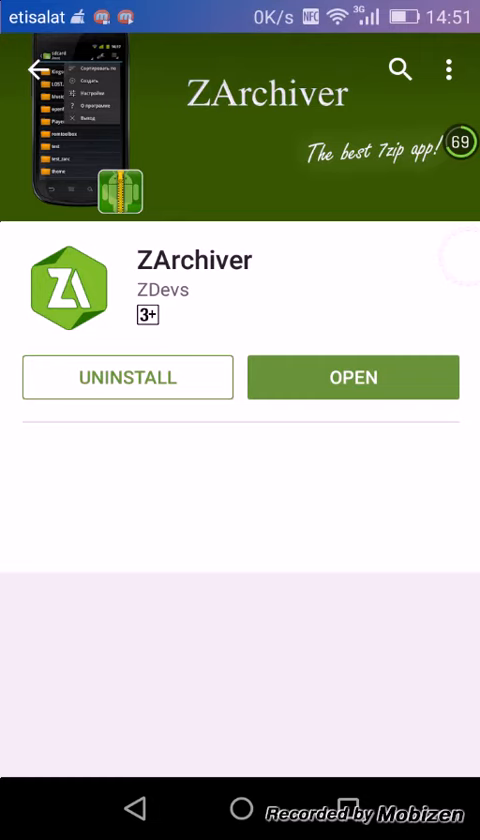
Launch ZArchiver, go up to main storage and scroll to GTASA1.08.zip in Download.
left_click(353, 377)
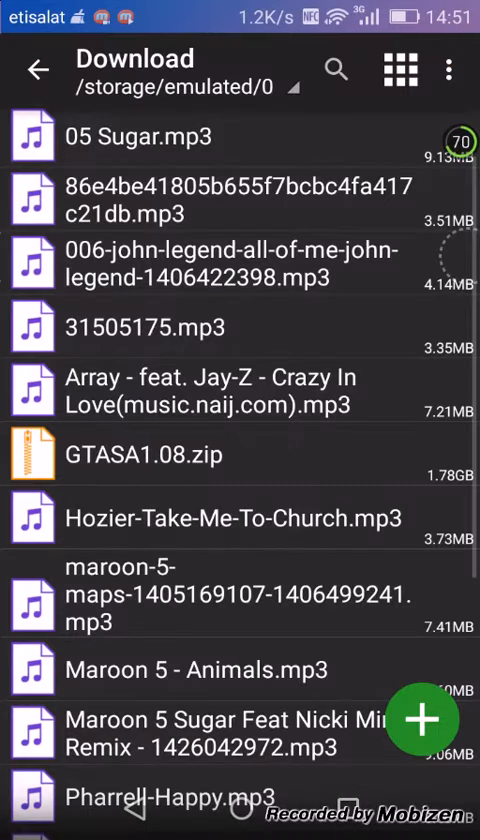
left_click(38, 71)
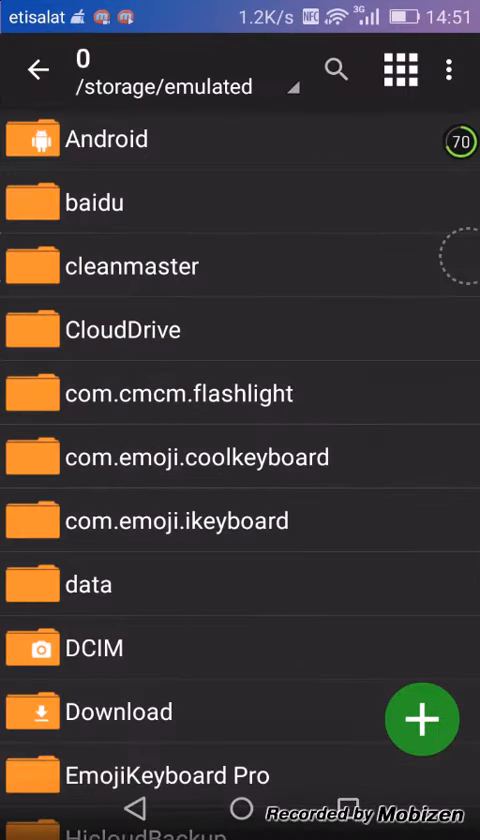
scroll("down", 3)
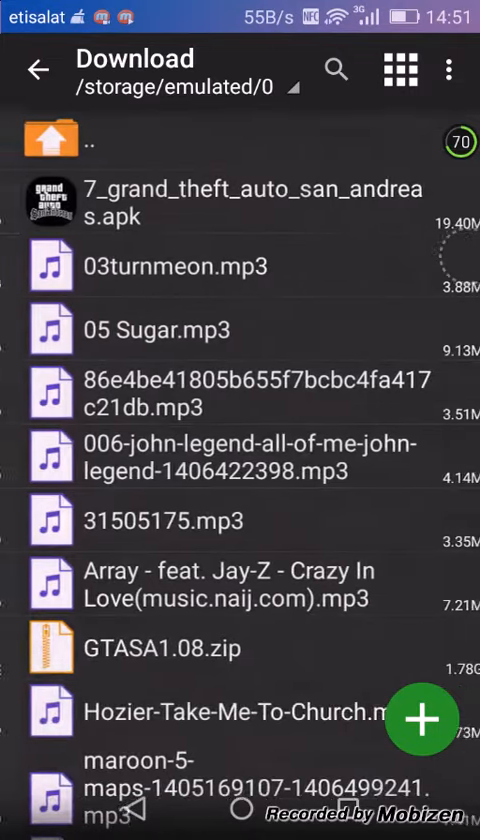
scroll("down", 3)
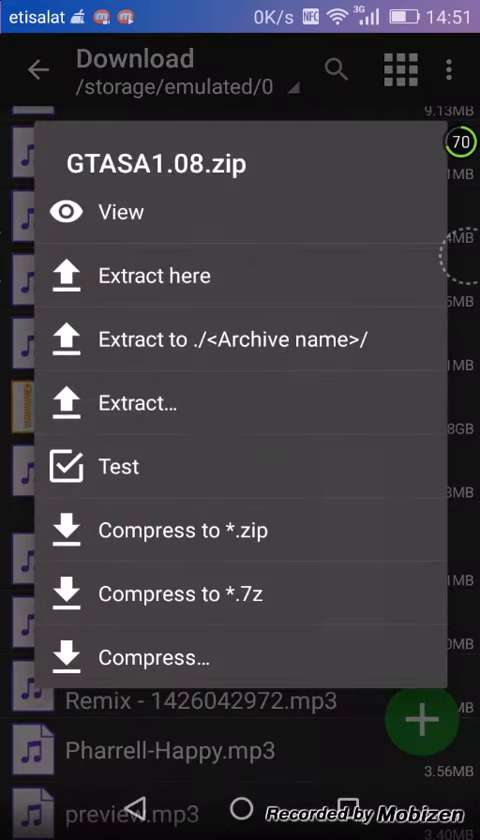
View the GTASA1.08.zip archive to list the com.rockstargames.gtasa folder and apk.
left_click(121, 211)
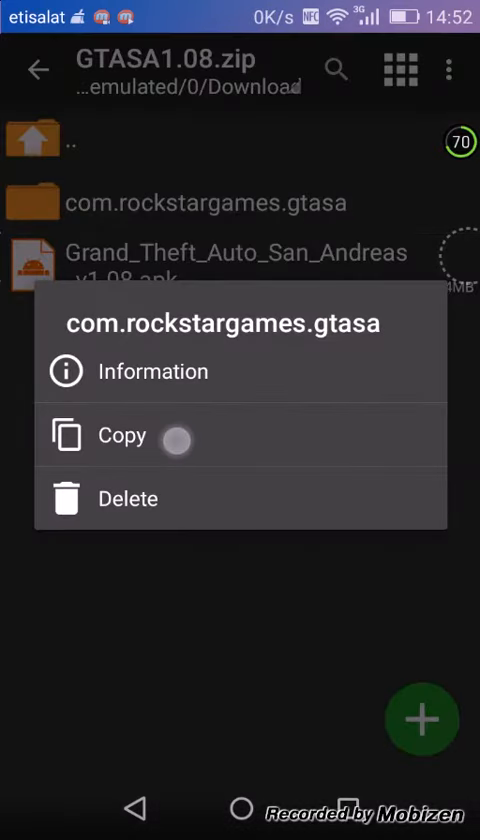
Copy com.rockstargames.gtasa into Android/obb, replacing the existing obb file.
left_click(120, 435)
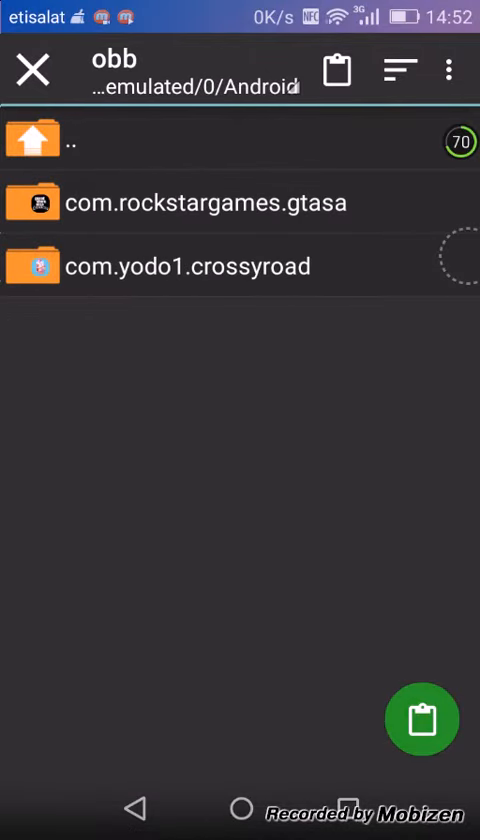
left_click(421, 719)
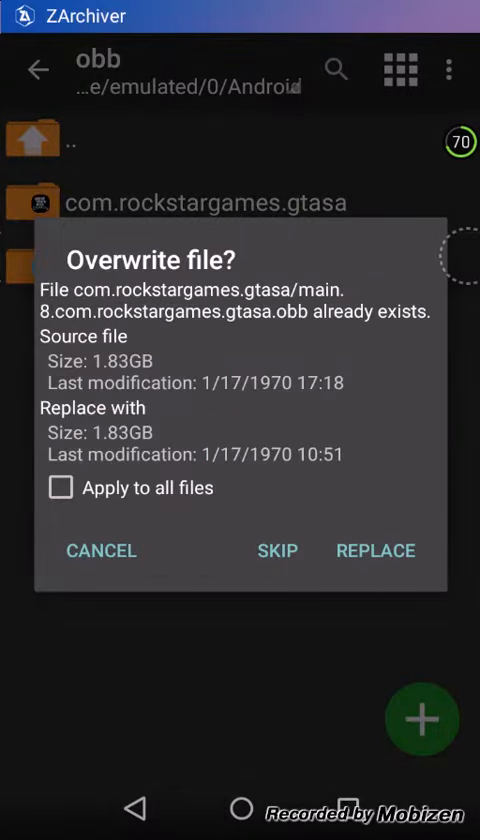
left_click(100, 550)
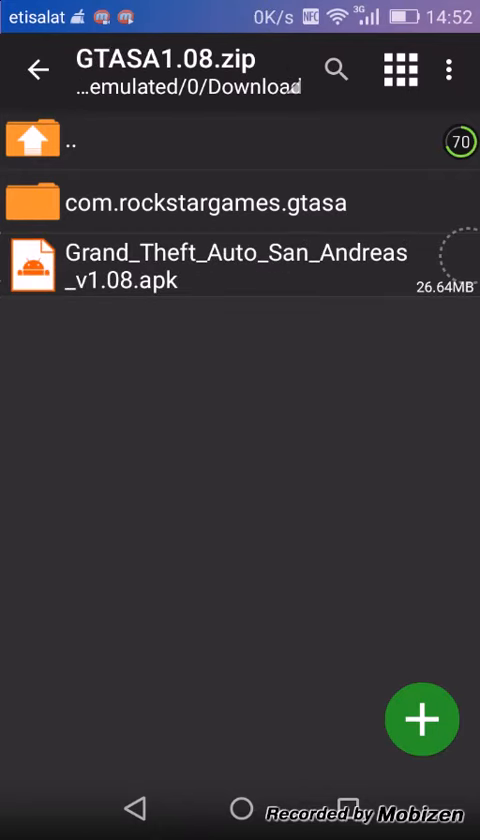
Install the San Andreas apk from the zip and launch GTA: SA.
left_click(38, 71)
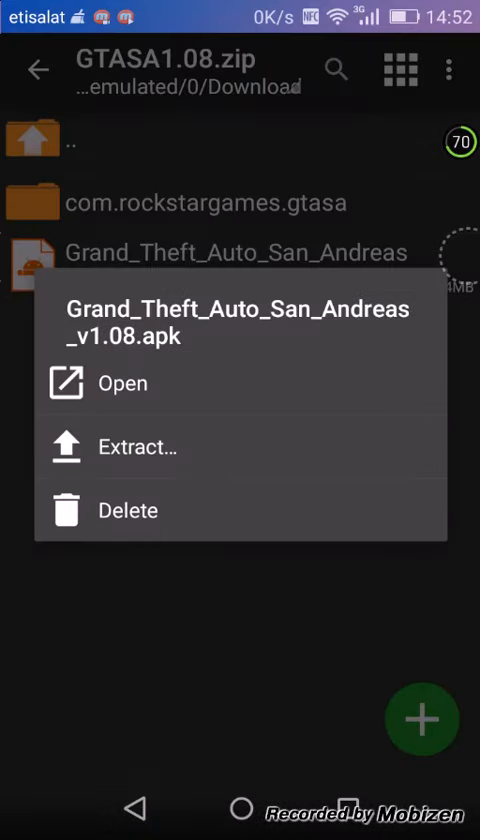
left_click(137, 447)
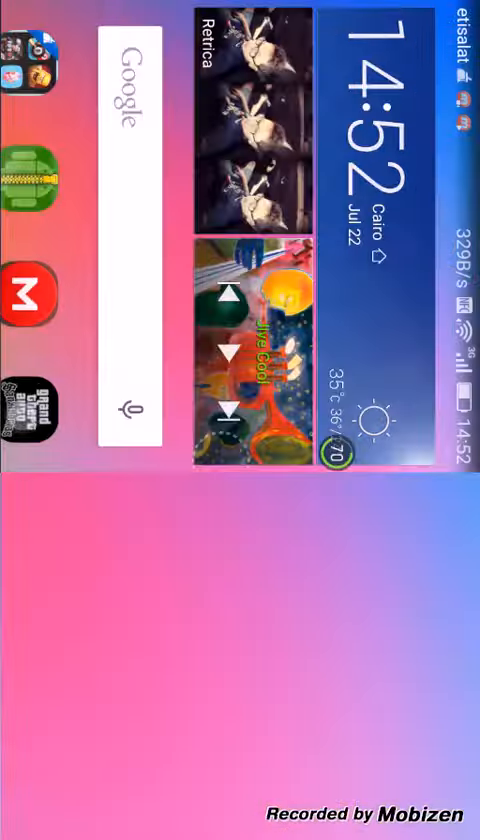
left_click(28, 404)
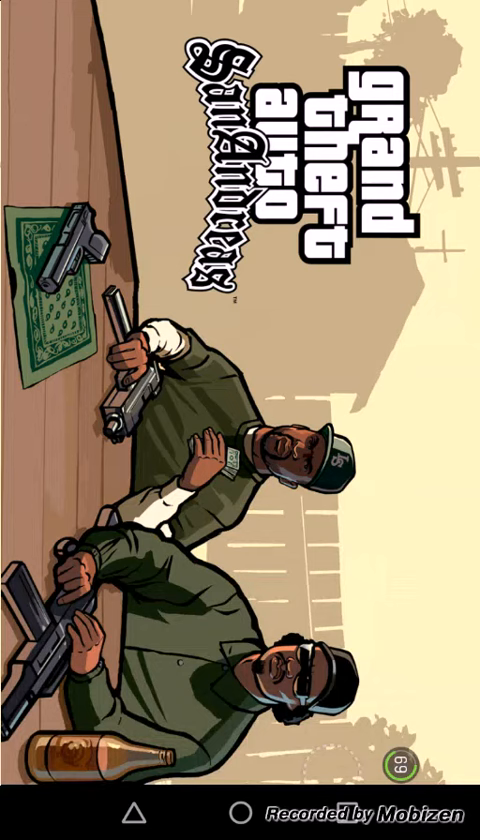